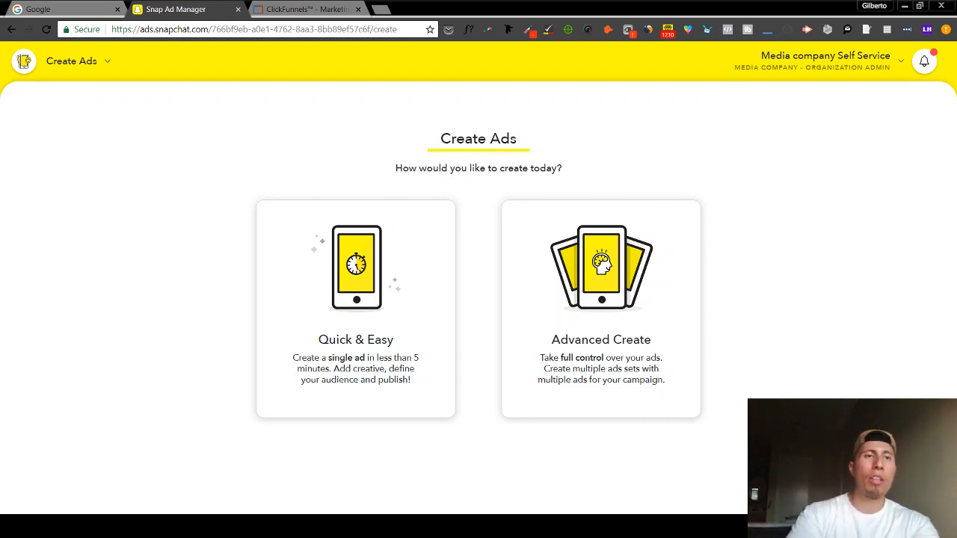
Copy the Snap Pixel code snippet for app.clickfunnels.com and switch to the ClickFunnels funnel
left_click(72, 60)
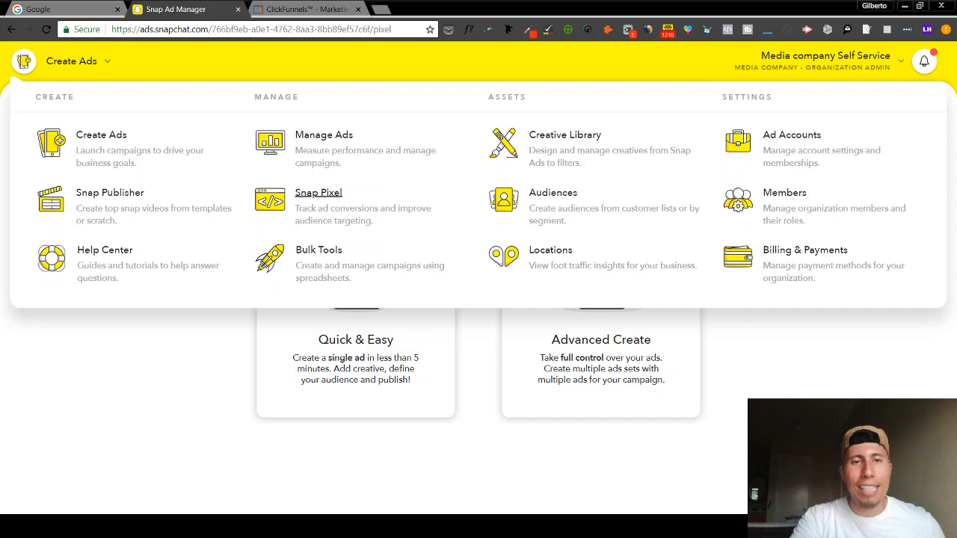
left_click(318, 192)
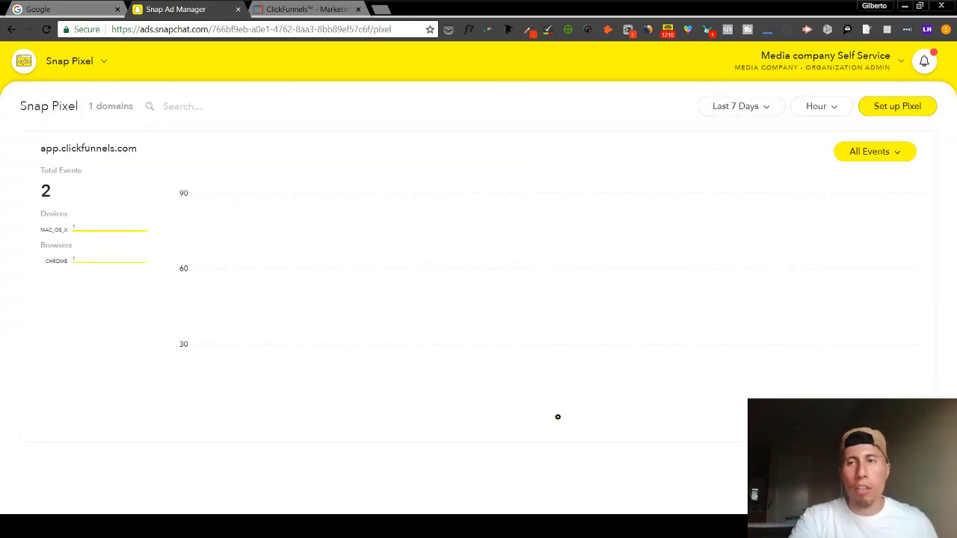
left_click(897, 105)
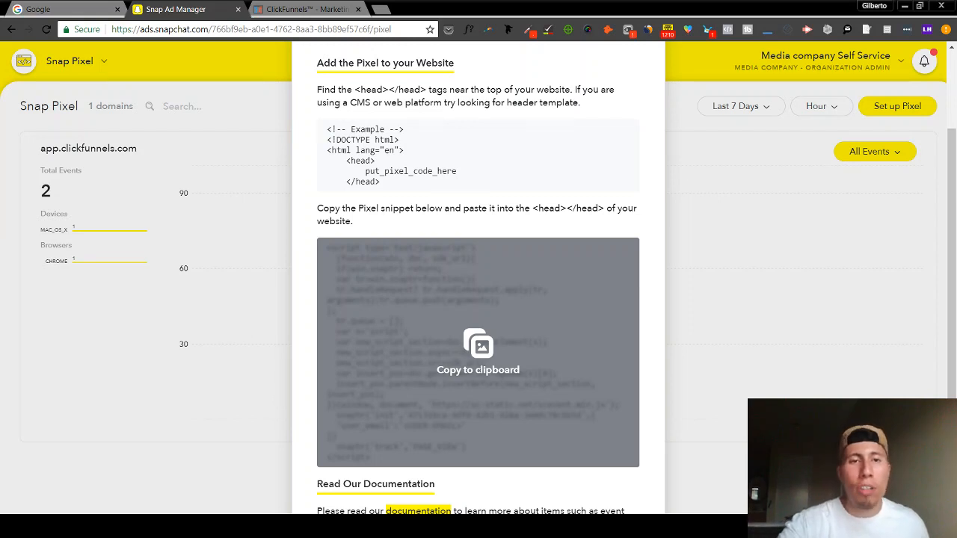
left_click(479, 352)
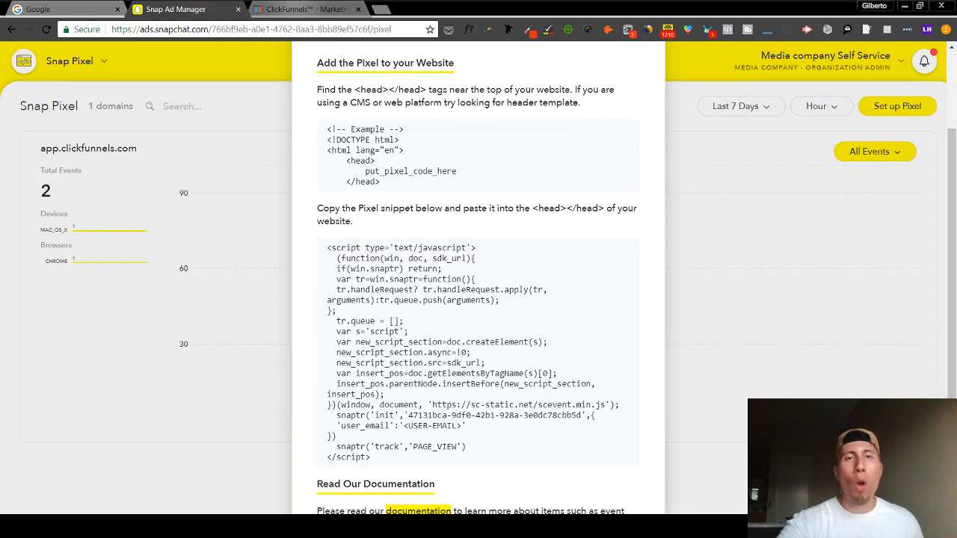
left_click(306, 9)
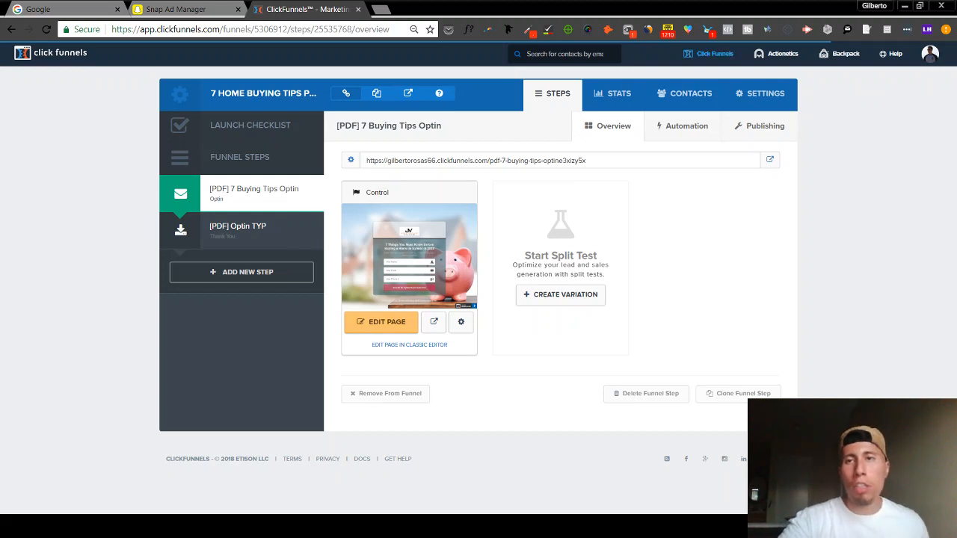
Show the 7 Home Buying Tips PDF Funnel's settings with its head tracking code field
left_click(715, 54)
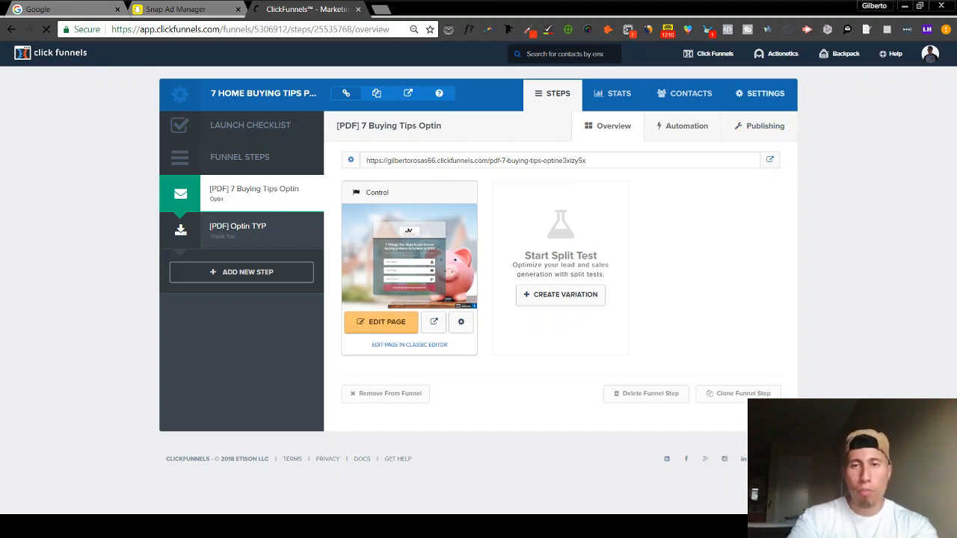
left_click(381, 321)
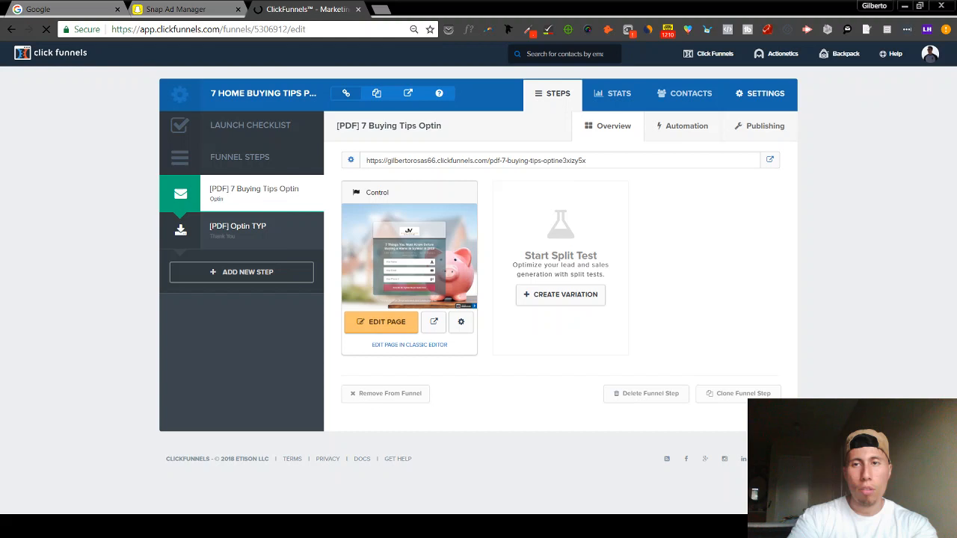
left_click(759, 94)
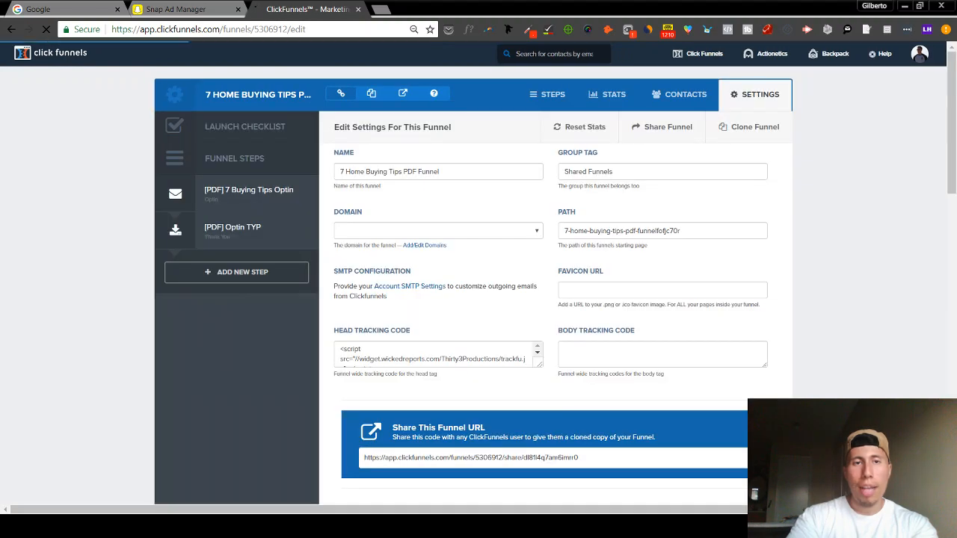
Paste the Snap Pixel PAGE_VIEW snippet into the head tracking code and save
left_click(662, 170)
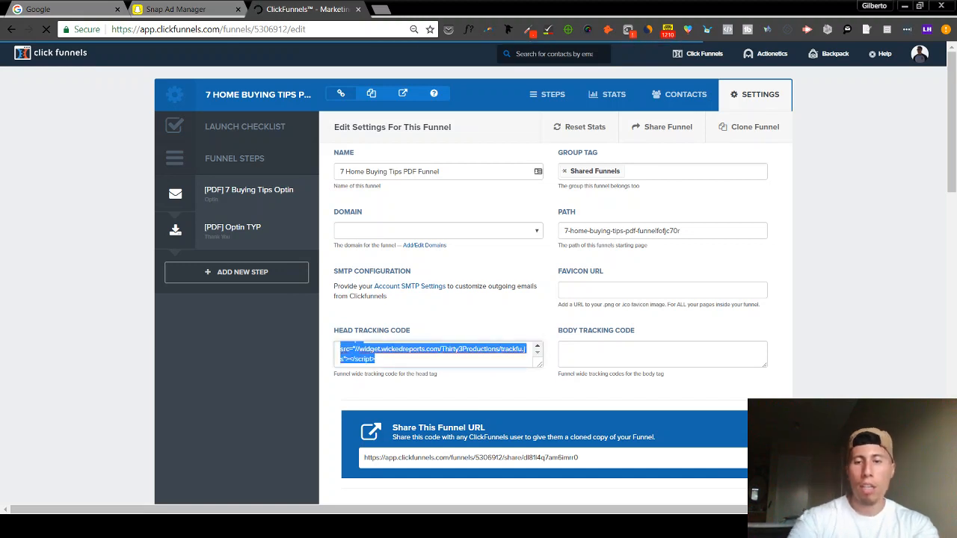
key("Delete")
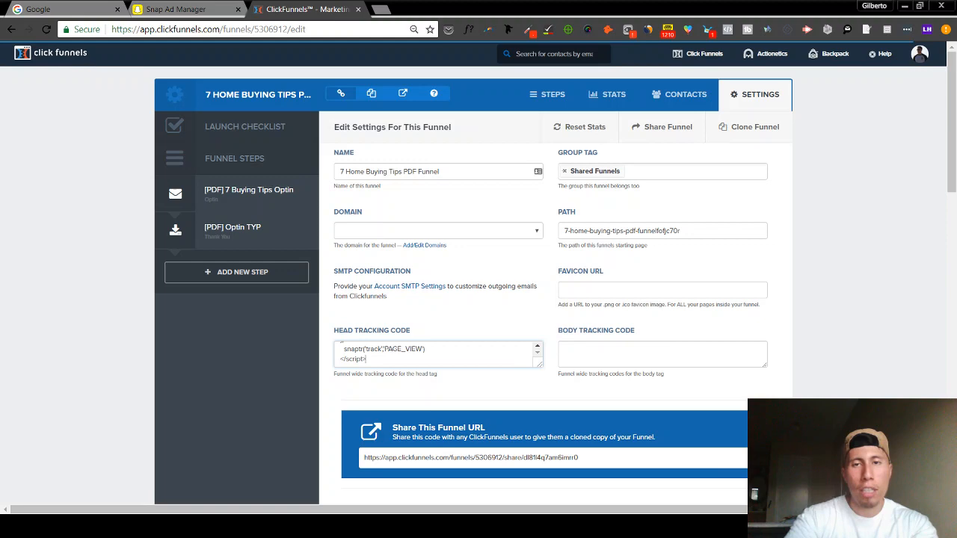
scroll("down", 3)
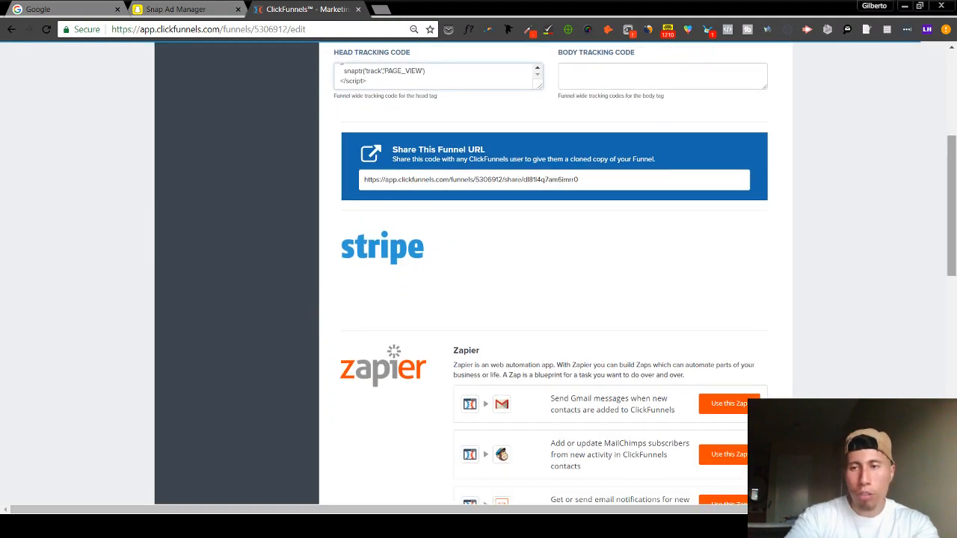
scroll("down", 3)
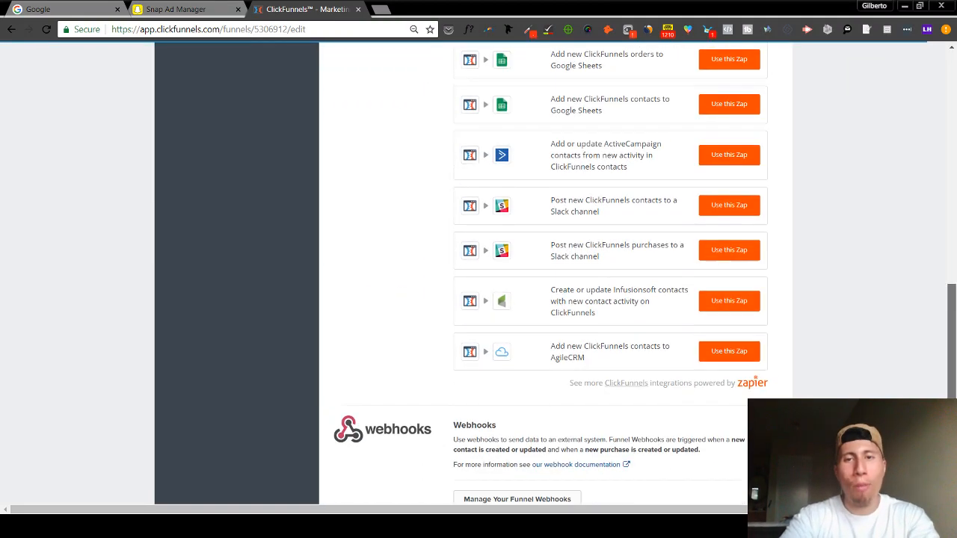
scroll("down", 3)
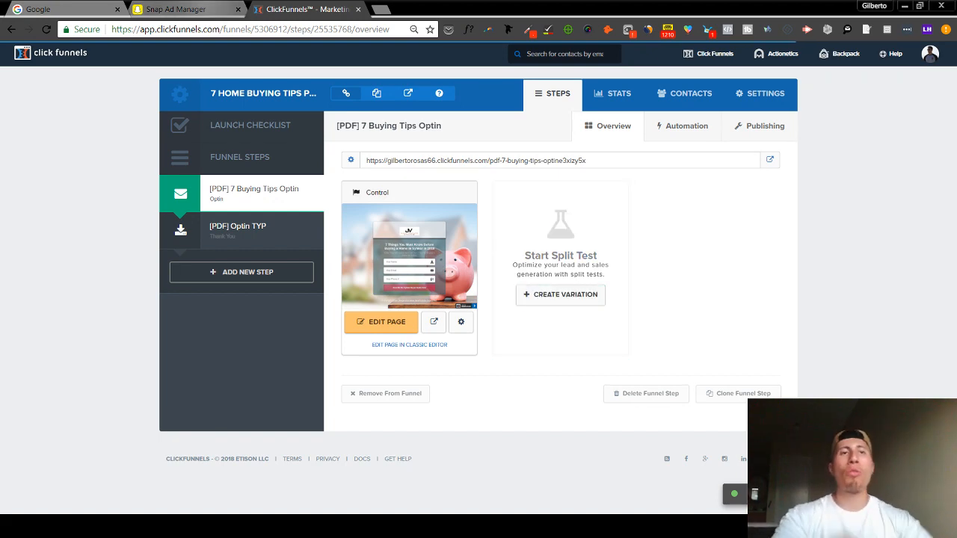
Return to the Snap Ads Manager tab for the Audiences page
left_click(176, 9)
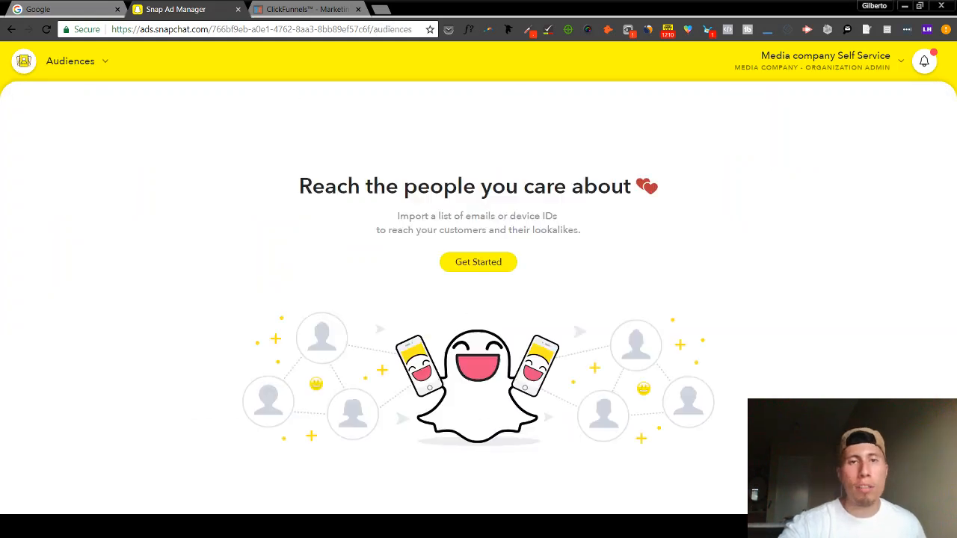
Start a new audience and choose Lookalike Audience as its type
left_click(479, 261)
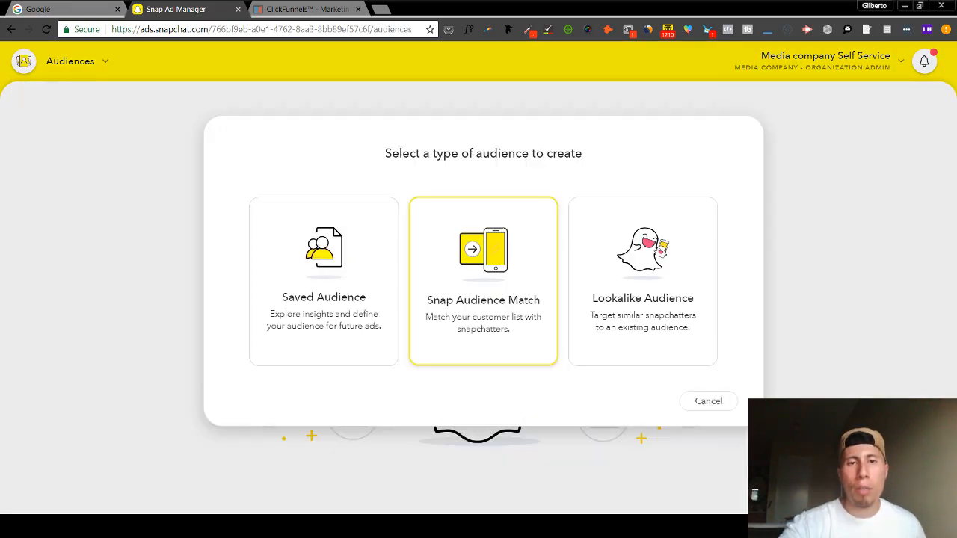
left_click(642, 281)
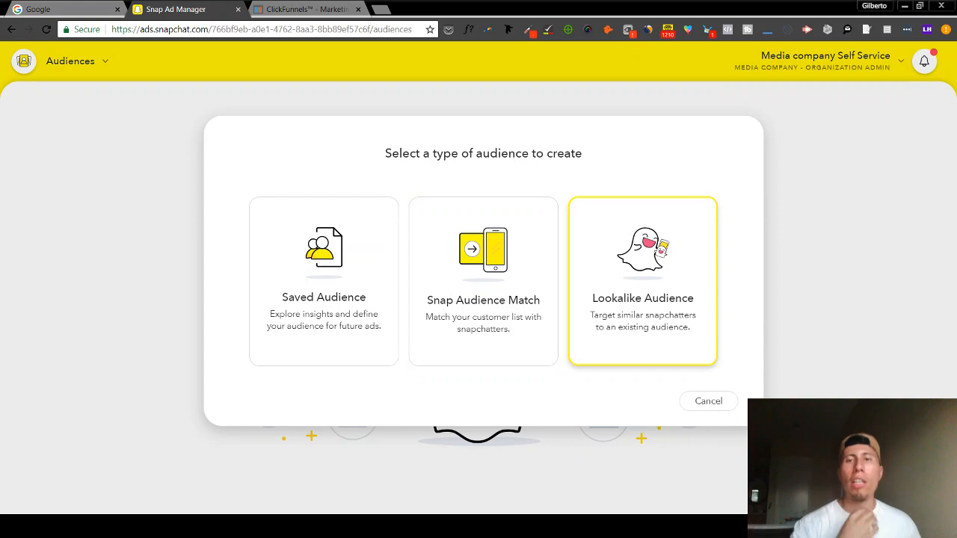